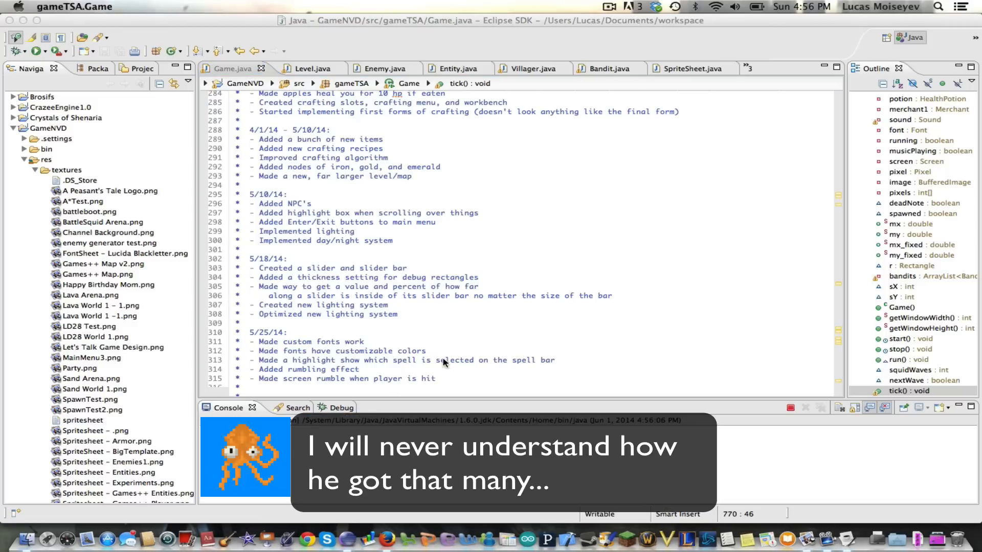
mouse_move(379, 370)
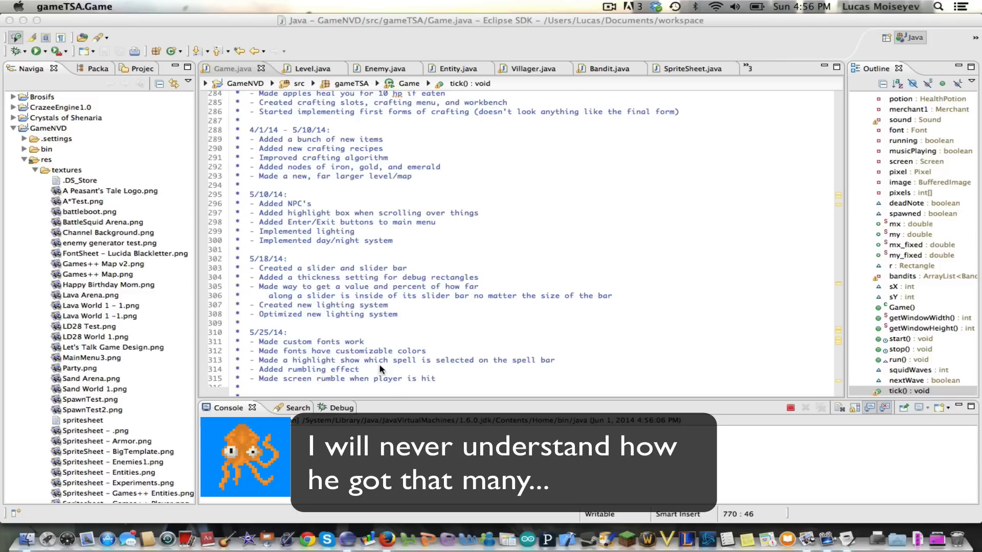
Launch gameTSA.Game from the Eclipse toolbar Run button.
left_click(36, 52)
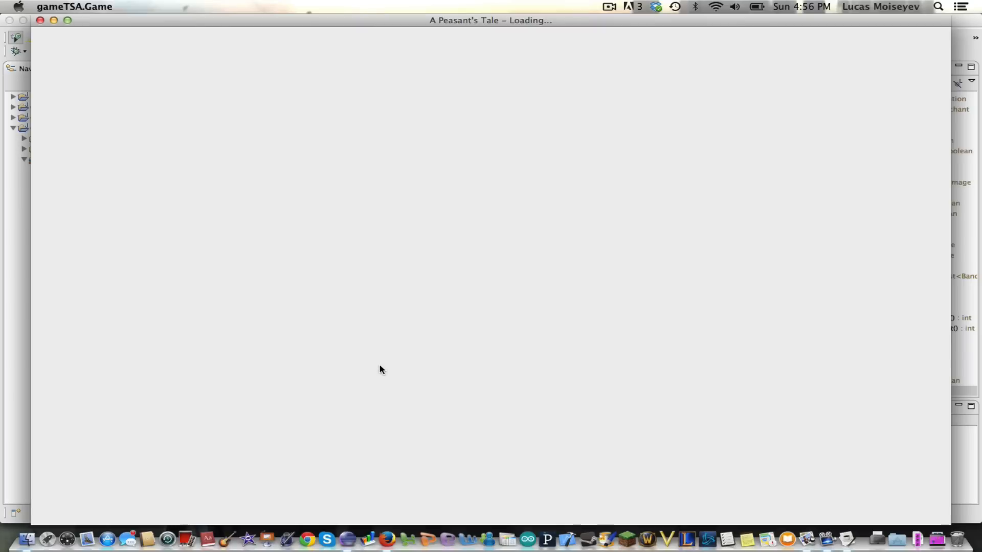
mouse_move(342, 55)
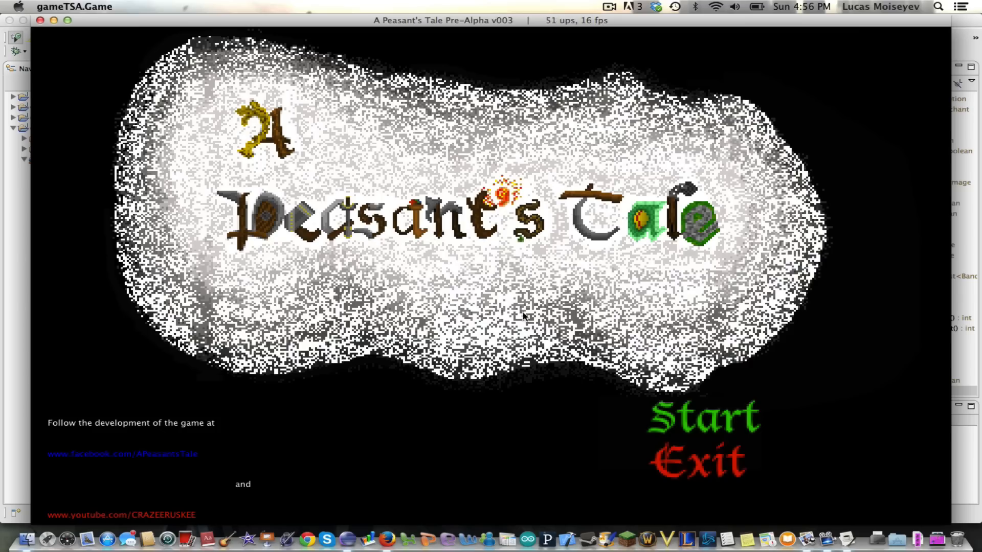
left_click(701, 416)
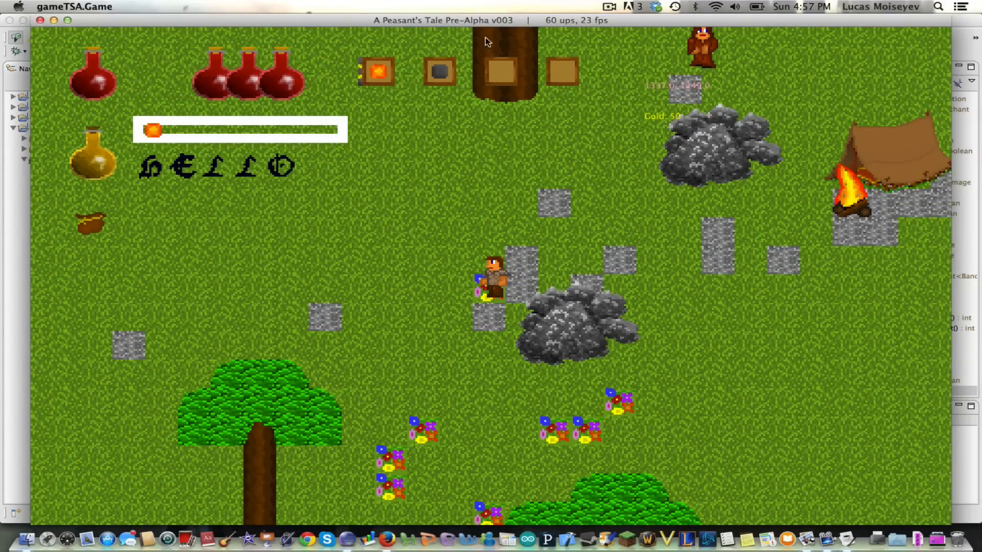
mouse_move(471, 75)
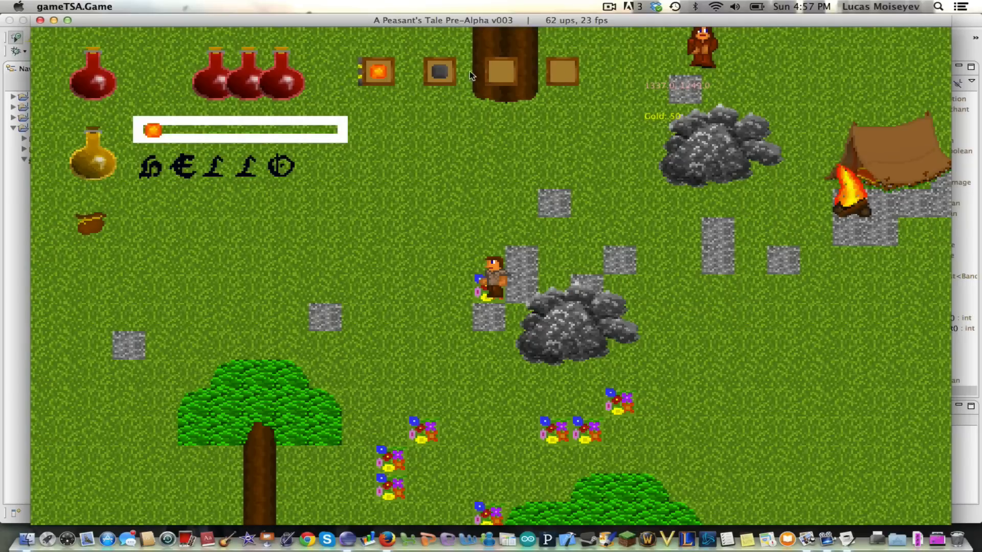
mouse_move(413, 78)
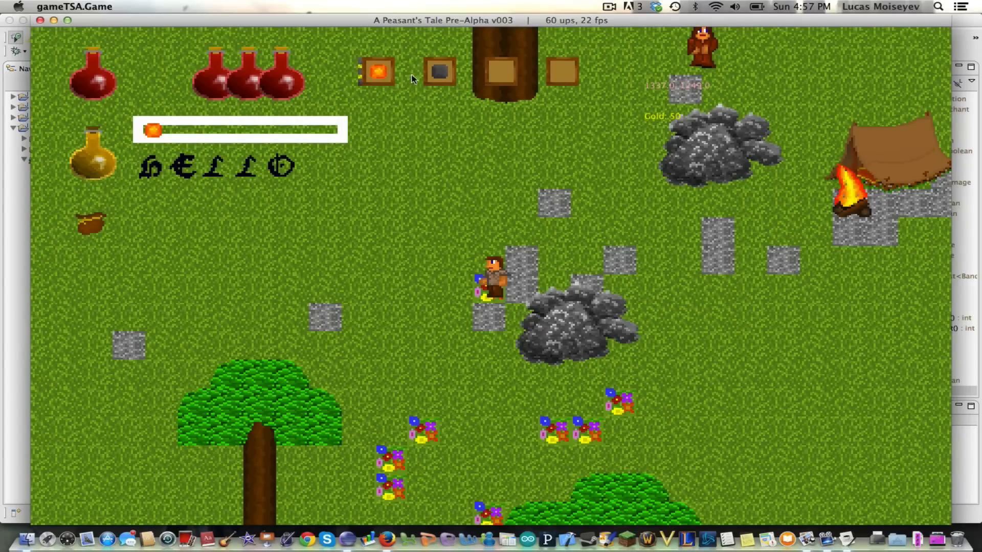
mouse_move(426, 76)
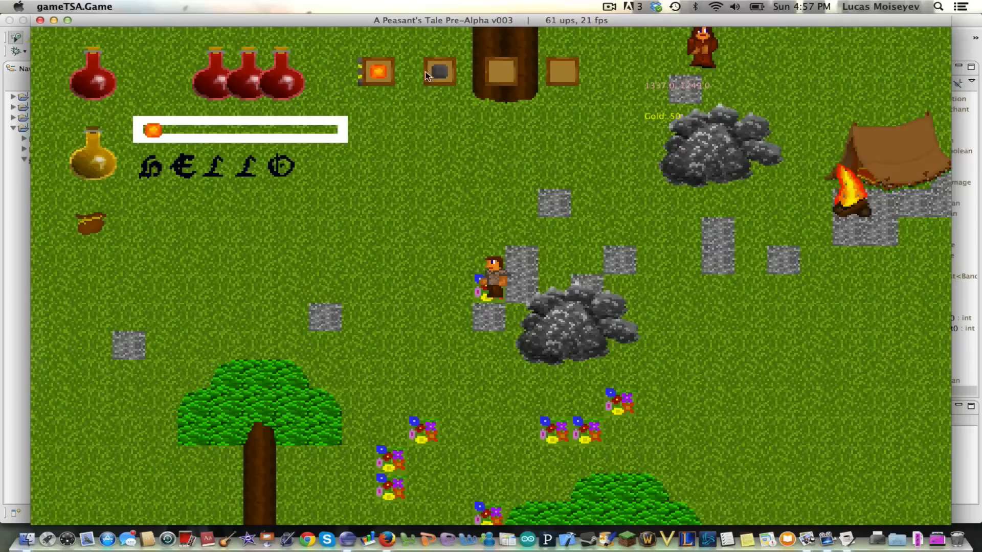
mouse_move(384, 214)
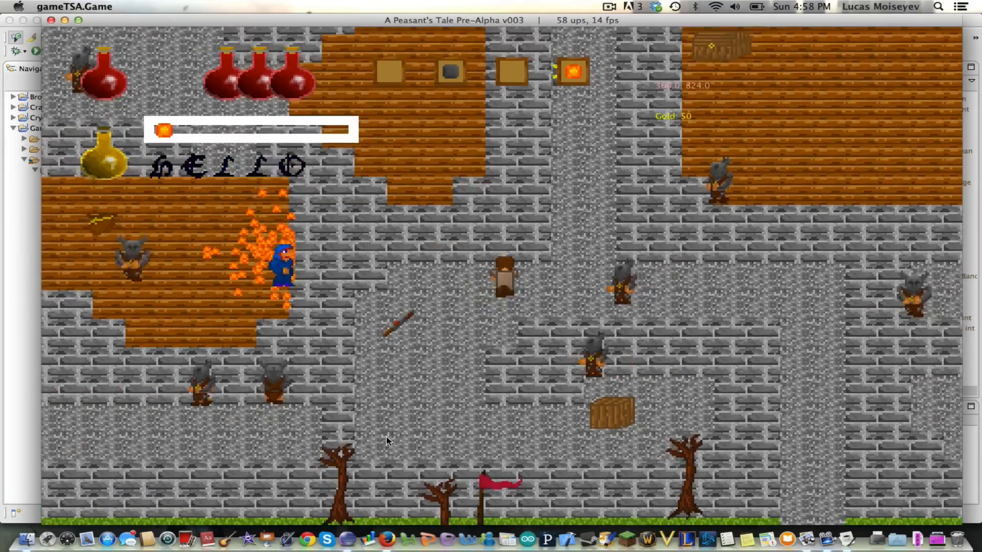
Scroll down through the bandit-filled stone town in A Peasant's Tale.
scroll("down", 3)
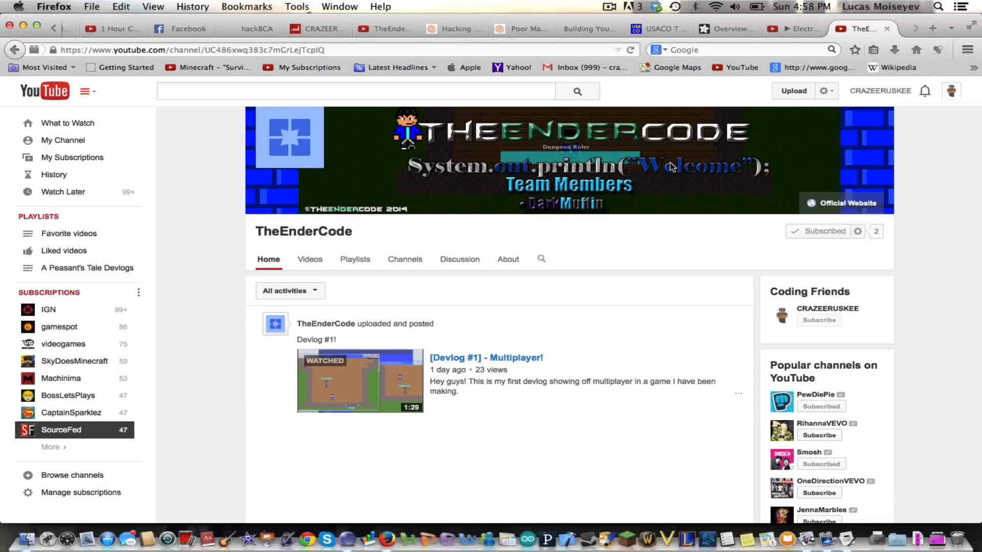
mouse_move(806, 31)
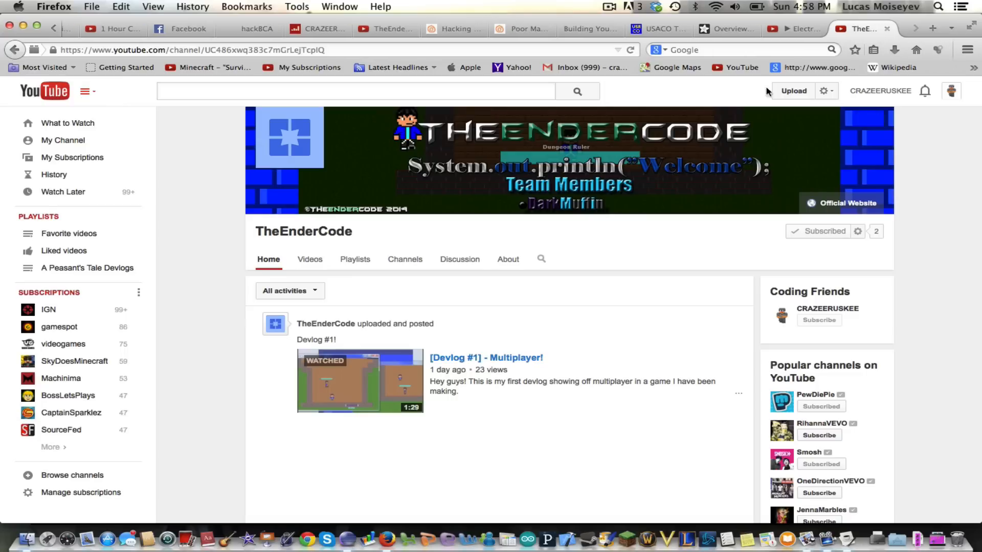
mouse_move(569, 277)
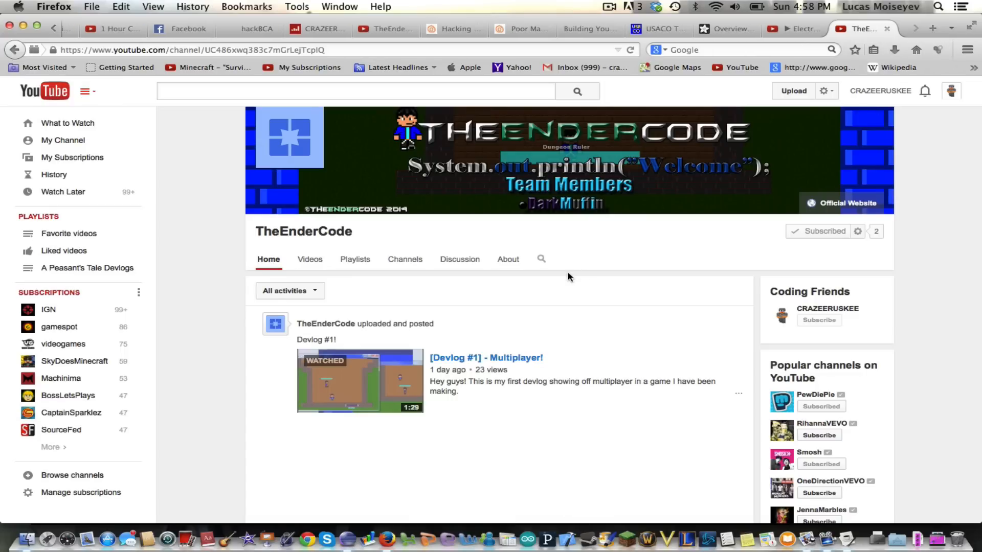
mouse_move(827, 540)
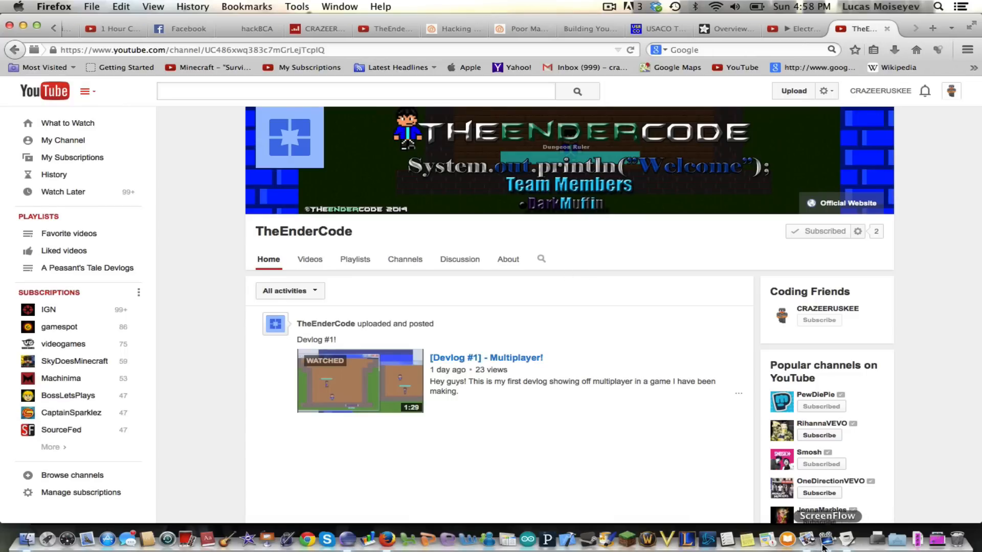
mouse_move(809, 540)
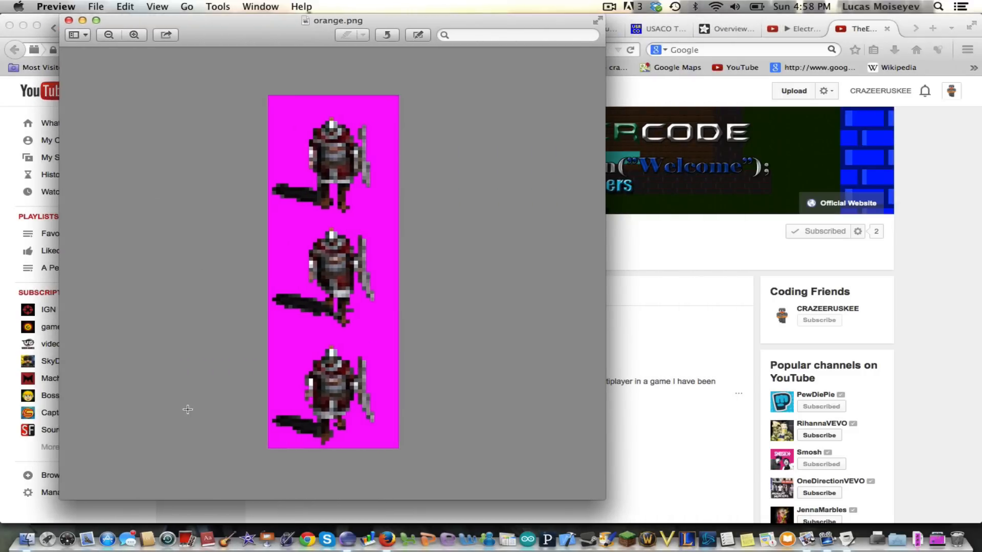
Zoom out and back in on the orange.png knight sprite frames.
left_click(108, 34)
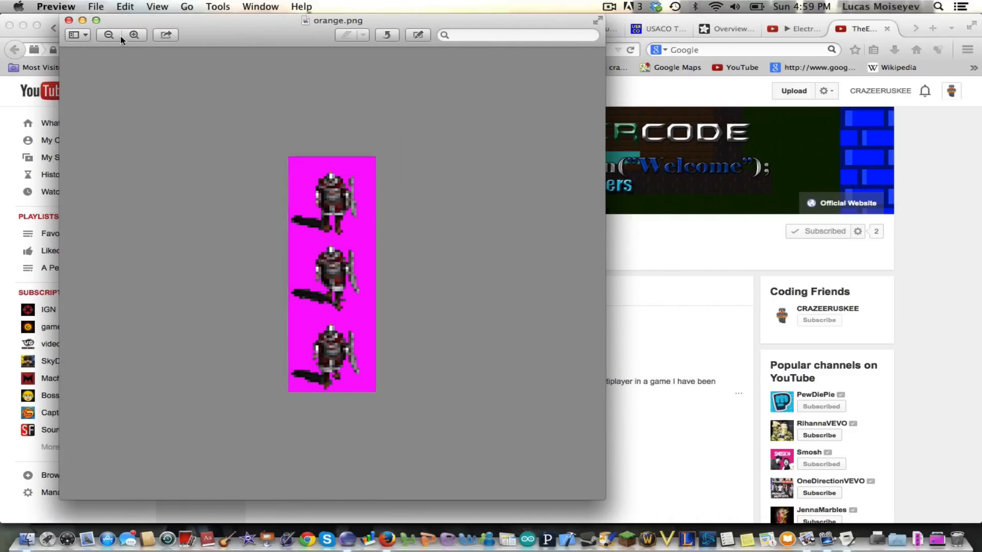
left_click(134, 35)
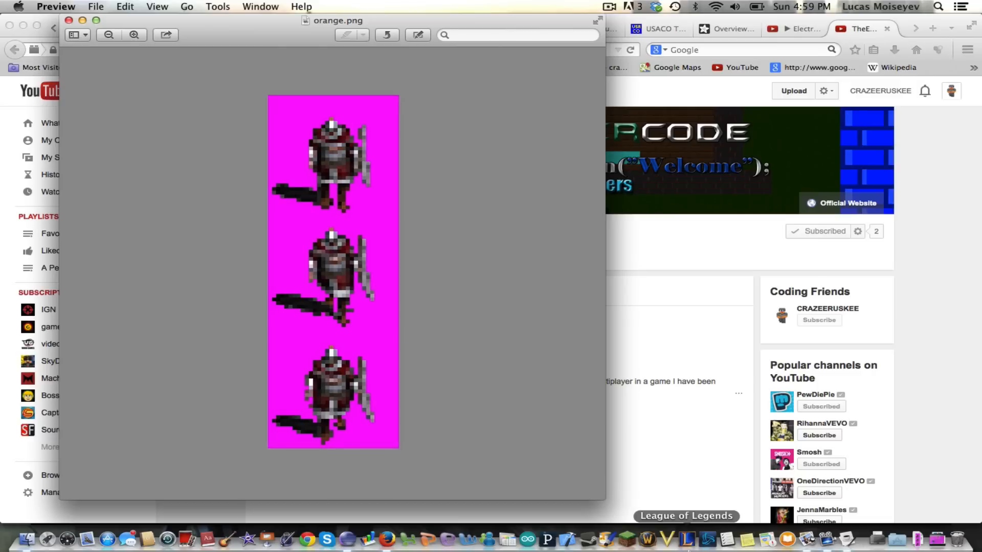
mouse_move(846, 536)
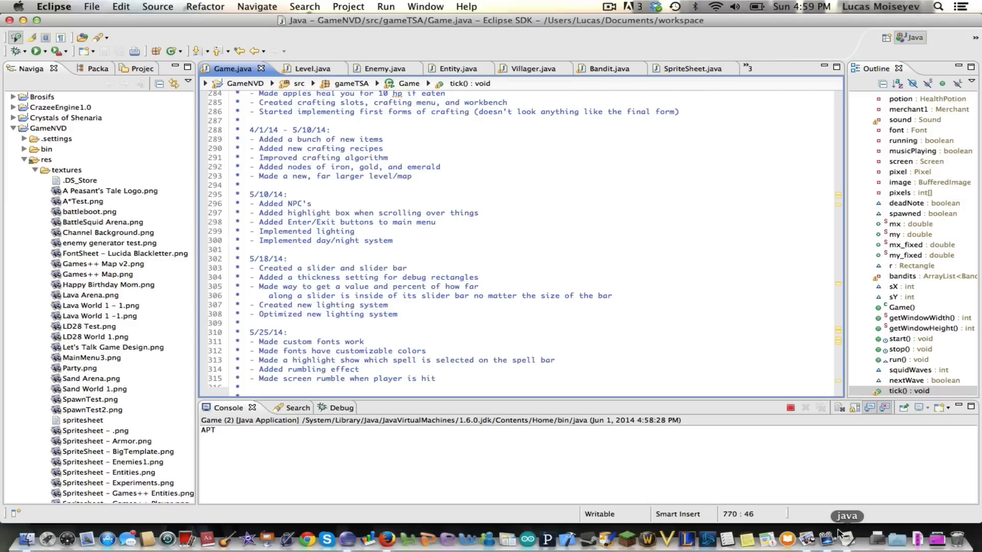
Bring the running game back and start a new game from the title menu.
left_click(35, 51)
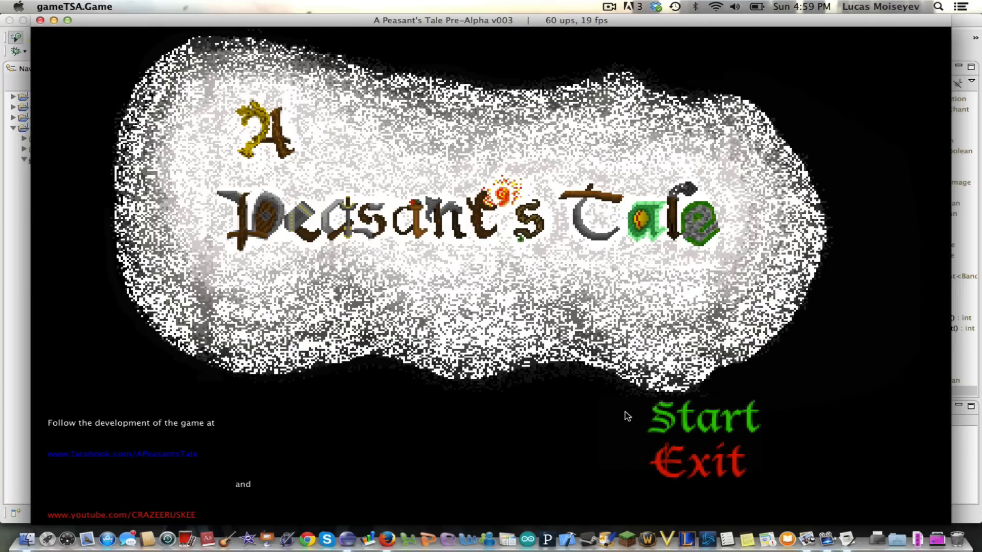
left_click(703, 416)
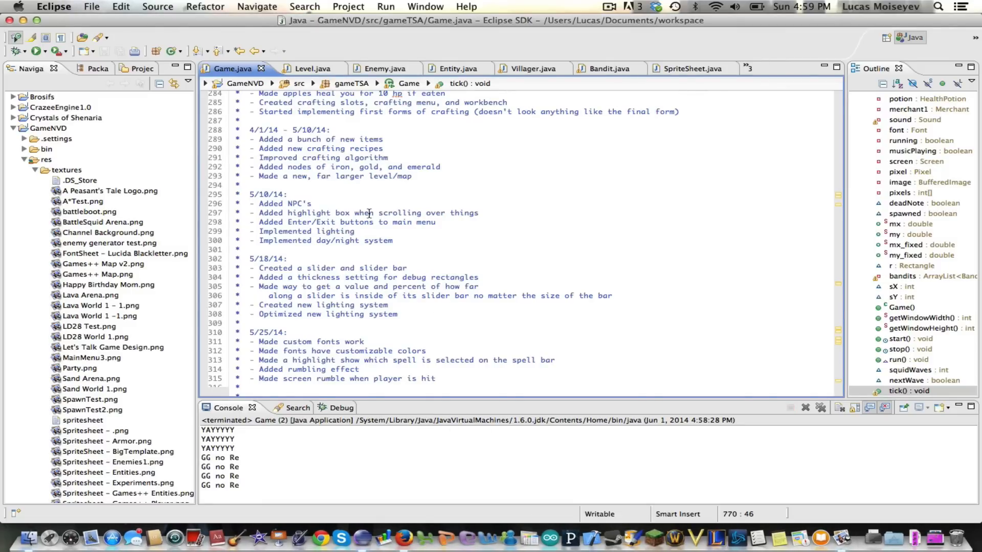
Scroll Game.java to line 821 and edit the HELLO font.render 0x0F colour argument.
scroll("down", 3)
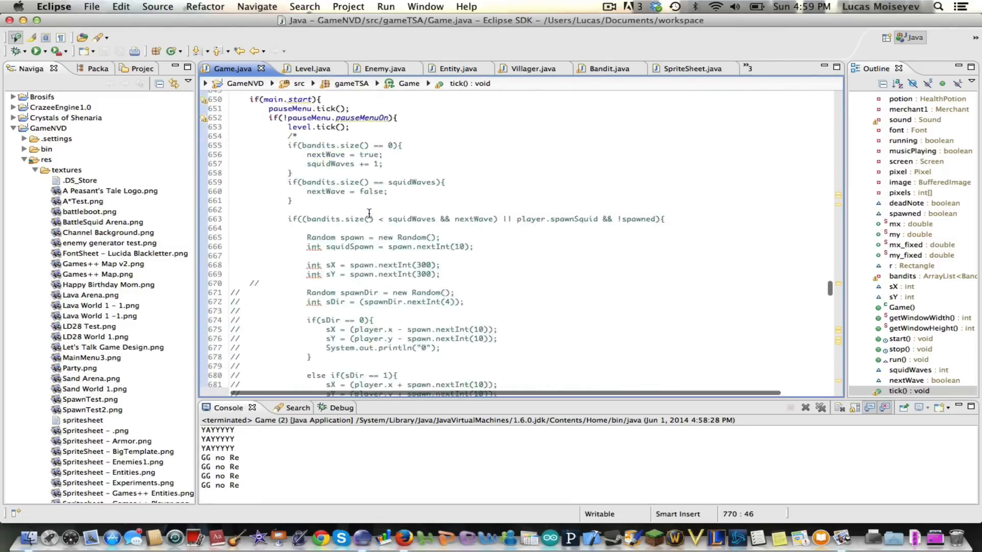
scroll("down", 3)
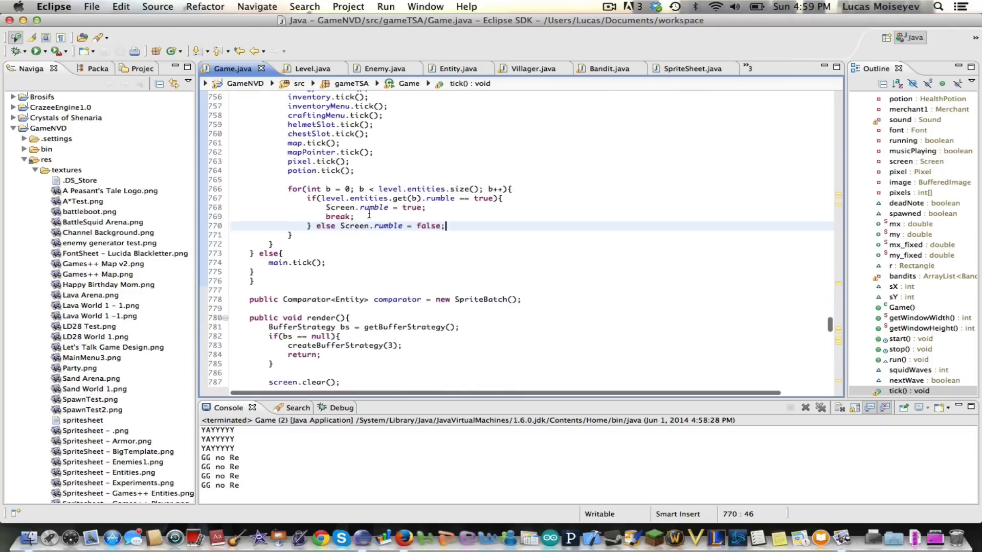
scroll("down", 3)
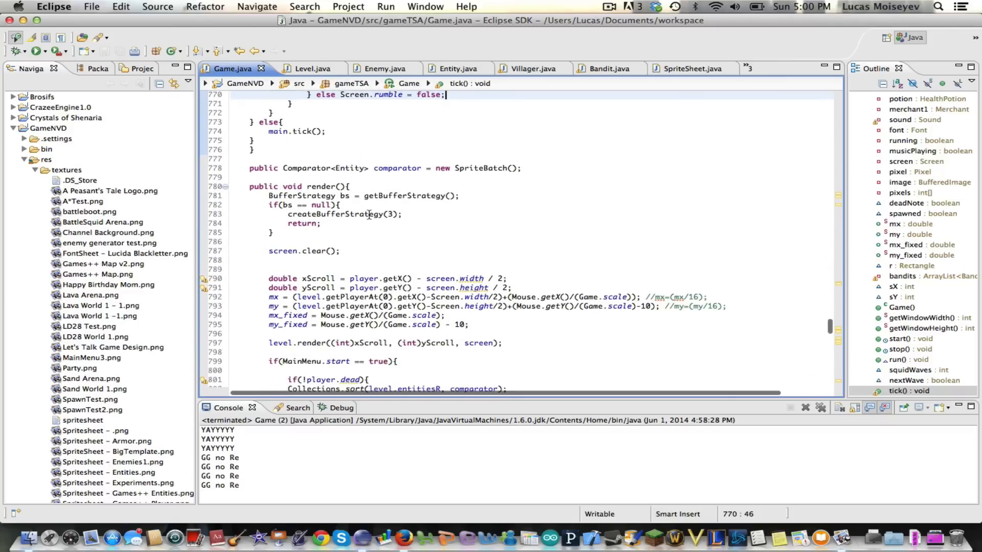
scroll("down", 3)
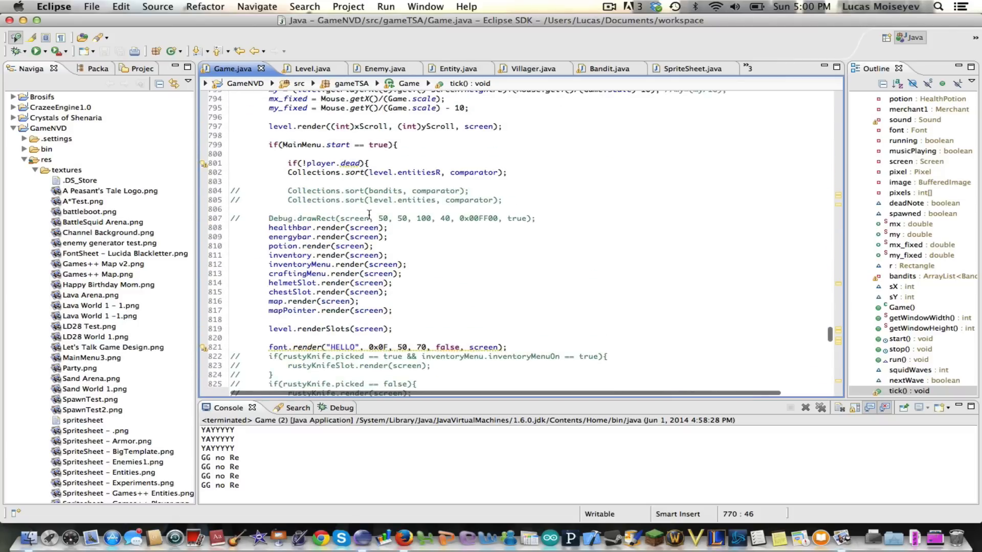
scroll("down", 3)
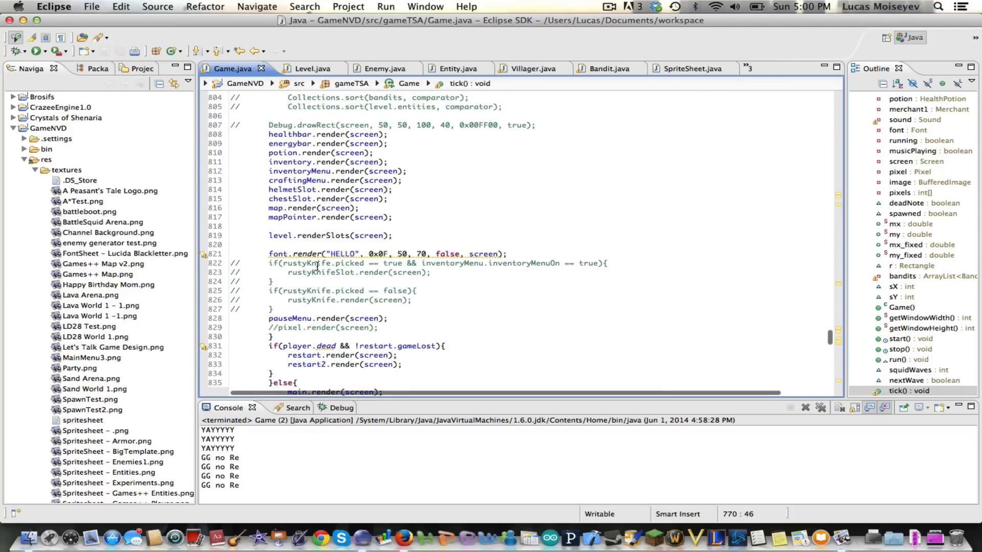
left_click(387, 253)
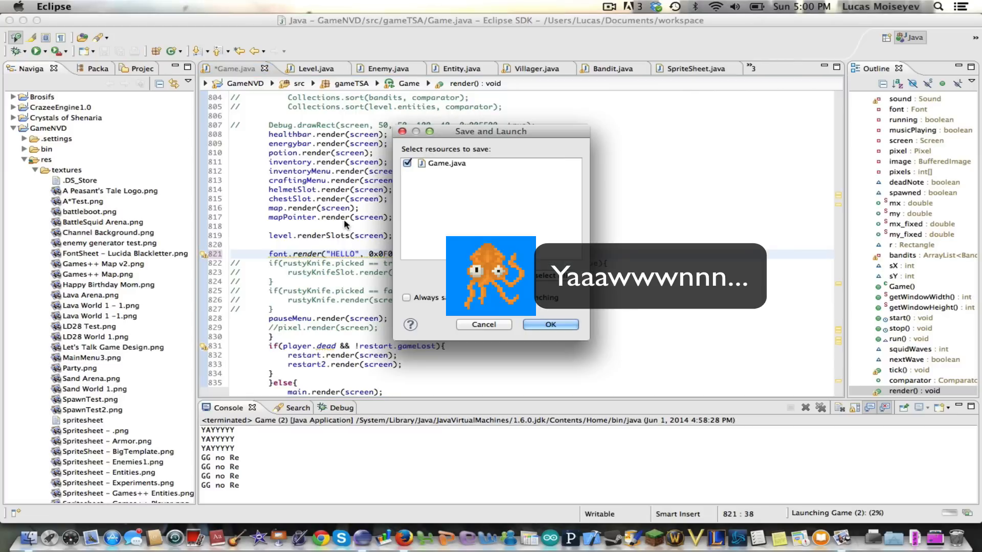
Save Game.java with colour 0x0F0F0F, relaunch, and bring the game forward.
left_click(549, 324)
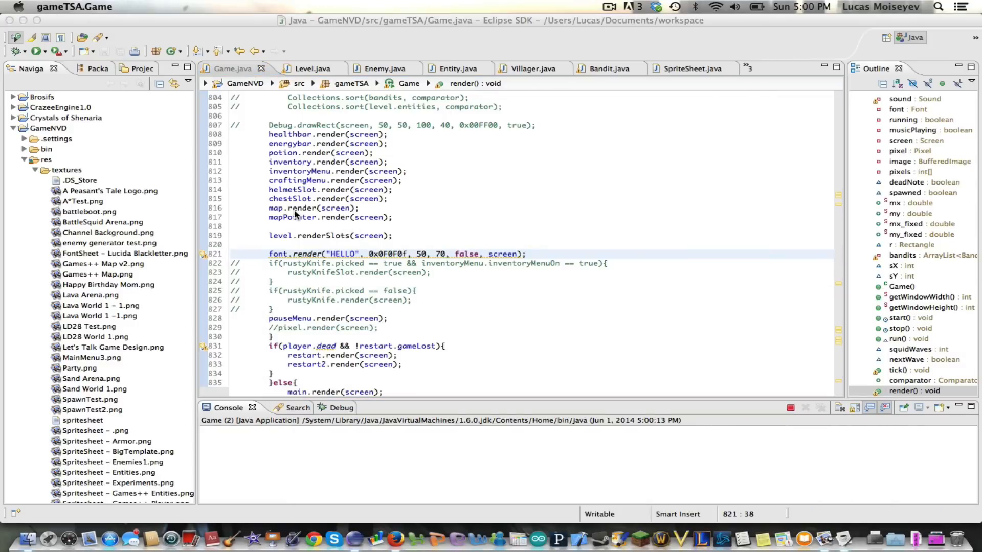
mouse_move(292, 217)
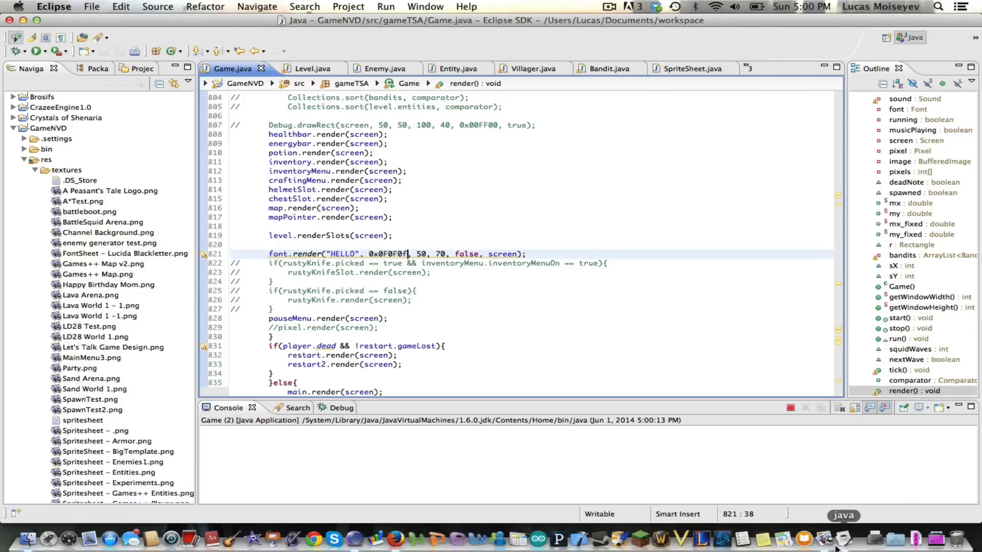
left_click(37, 51)
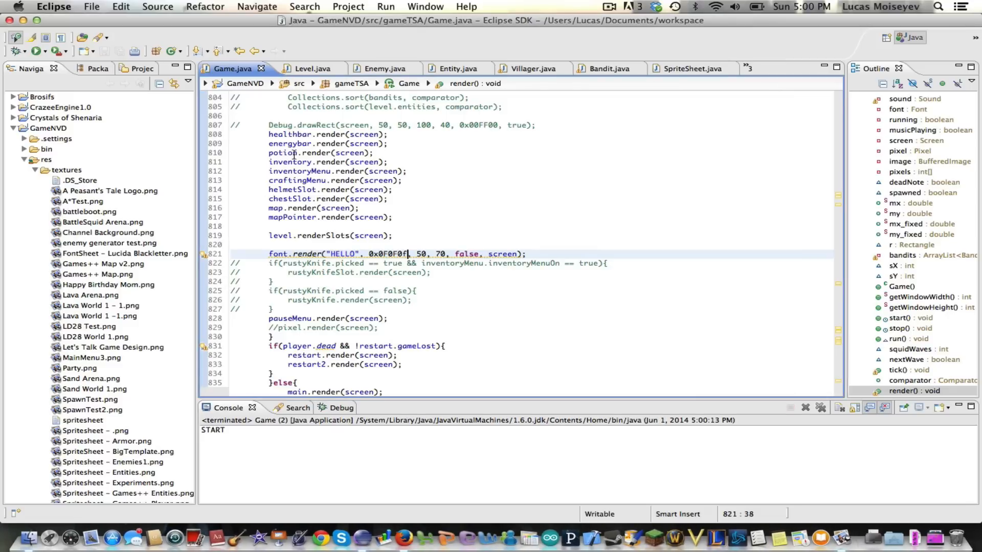
Change the HELLO colour to 0x308FAA, then view the relaunched game.
key("Backspace")
type("30BFAA")
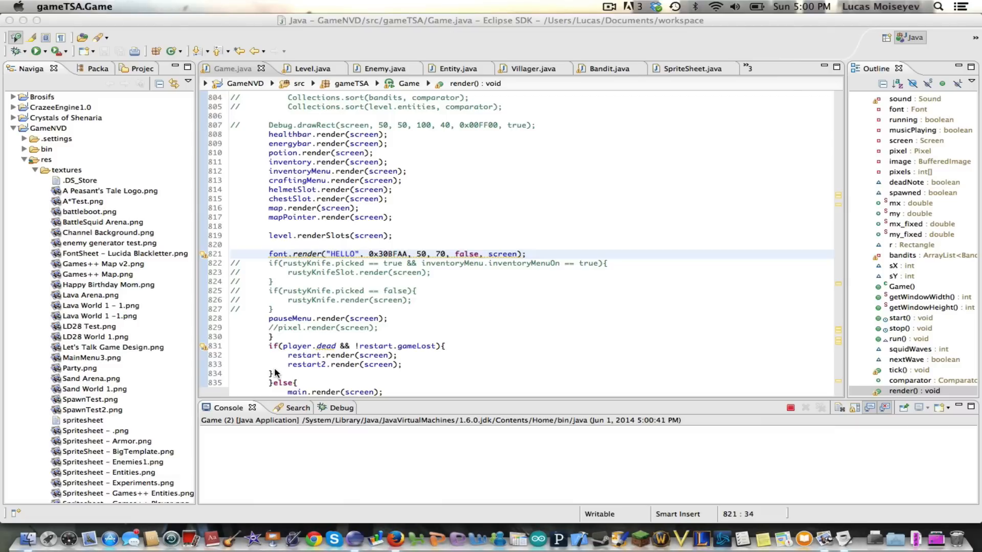
left_click(35, 51)
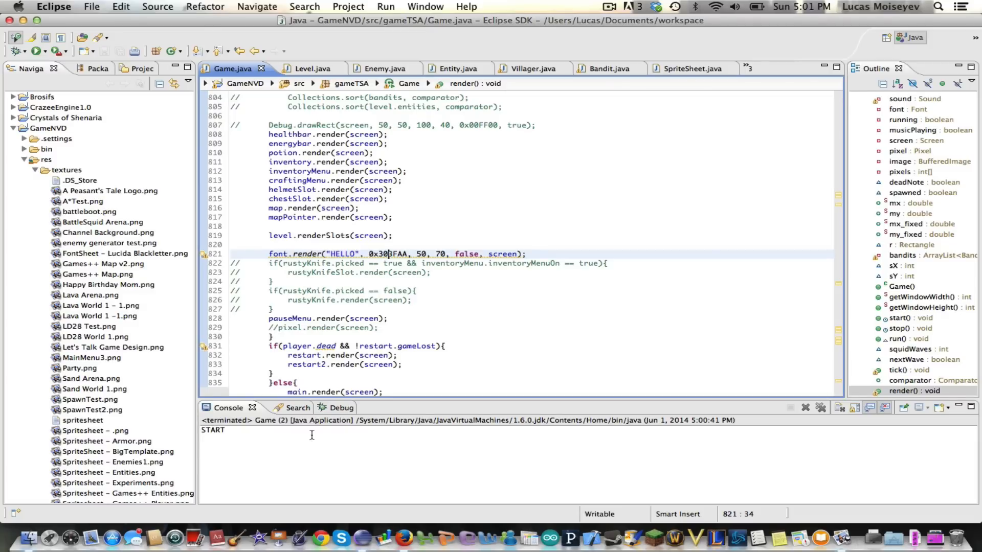
mouse_move(644, 429)
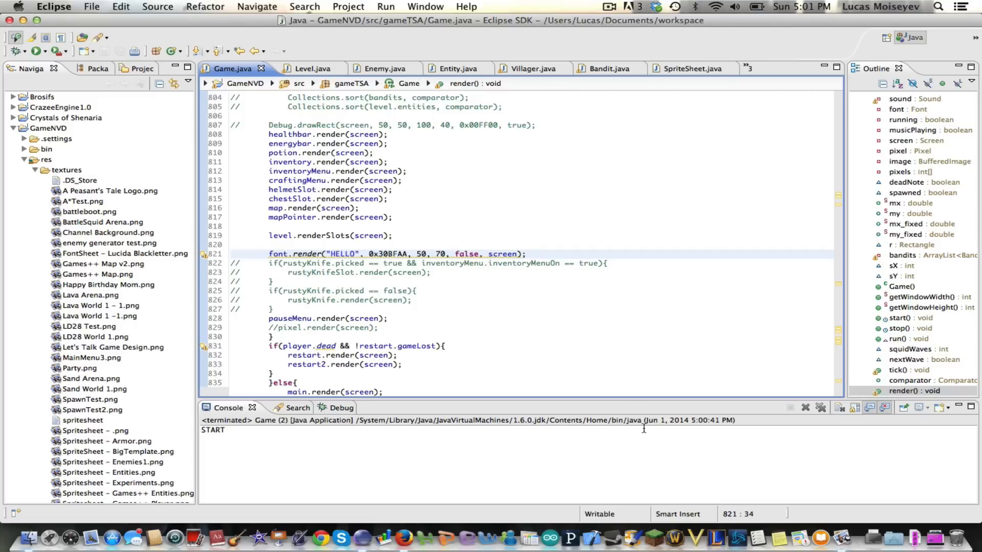